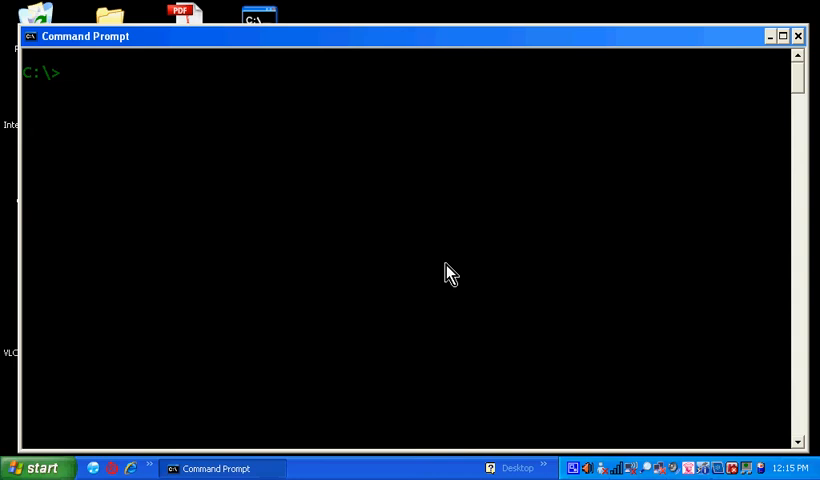
pyautogui.moveTo(432, 283)
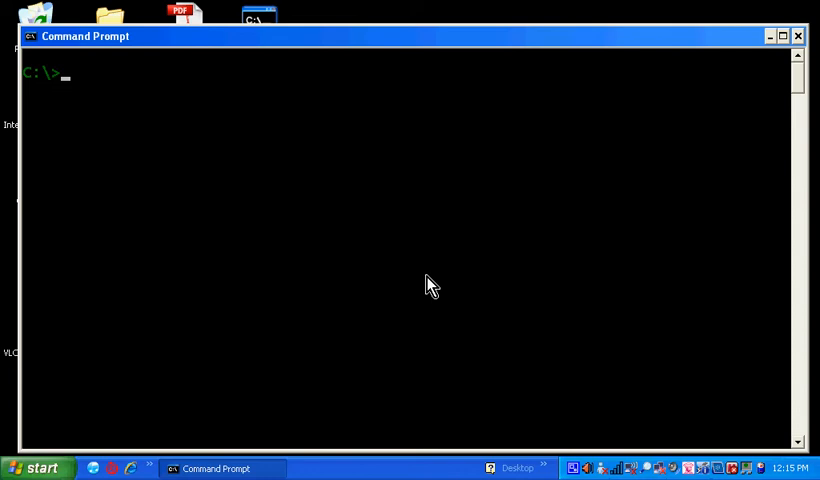
# List the files and folders in C:\ with the dir command.
pyautogui.write('dir')
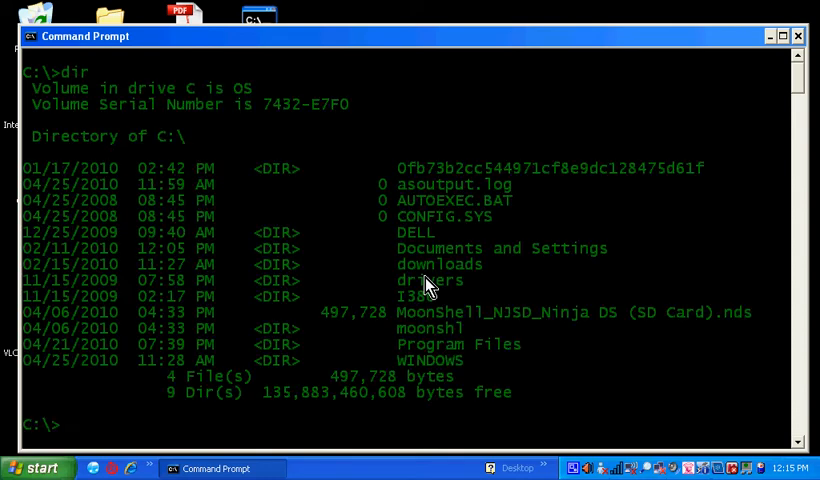
pyautogui.moveTo(413, 138)
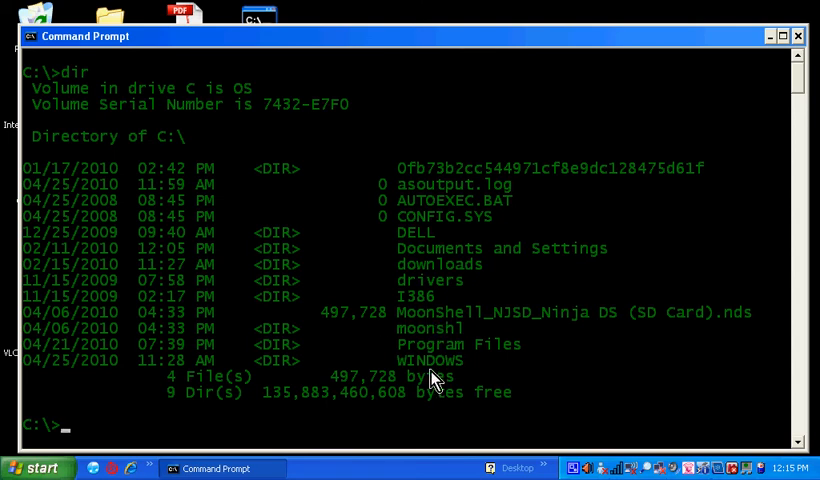
pyautogui.moveTo(418, 166)
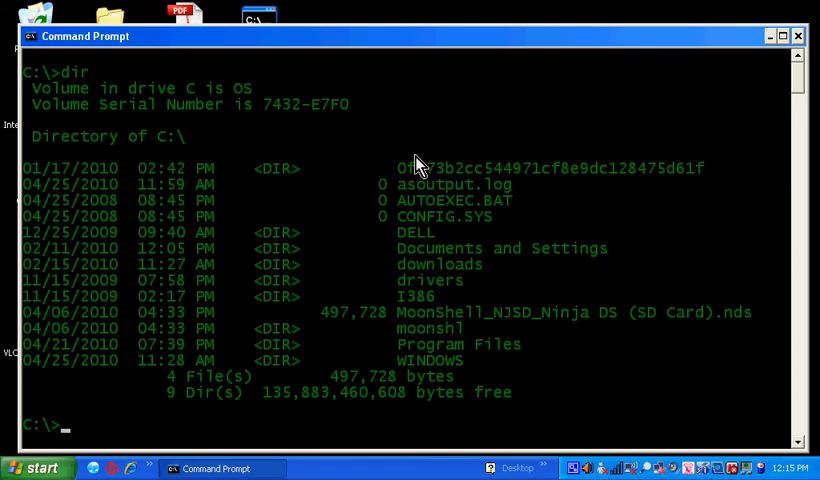
pyautogui.moveTo(280, 198)
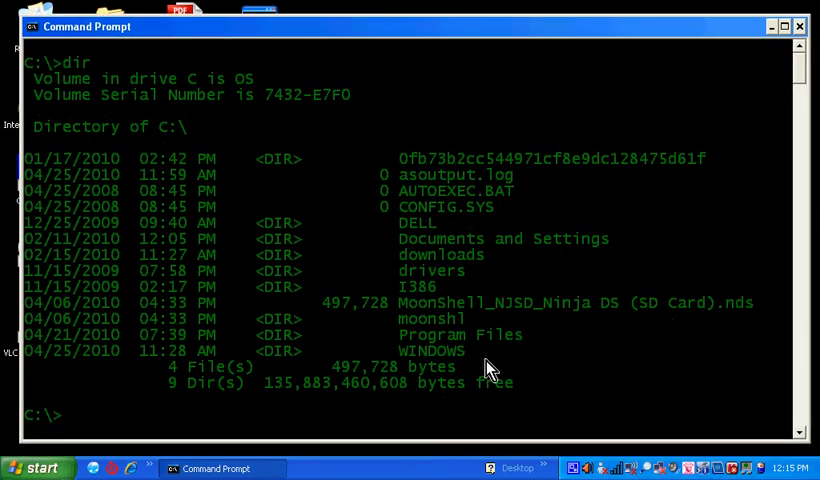
pyautogui.write('cd')
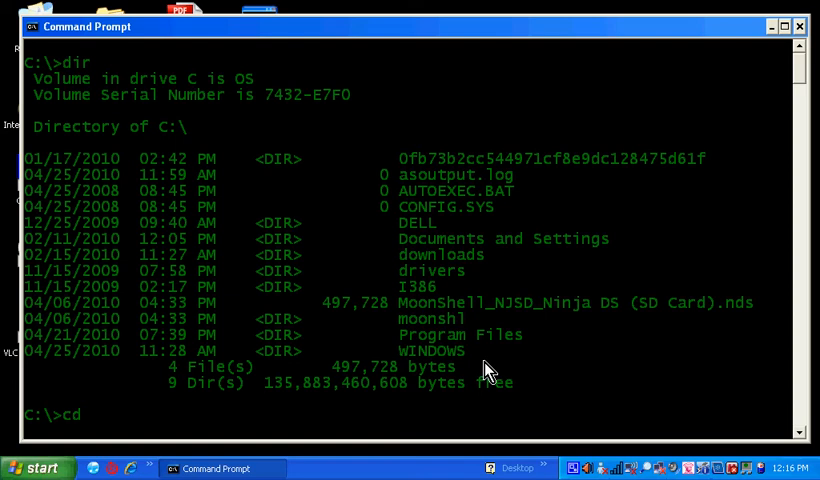
# Change into C:\Program Files, then clear the screen with cls.
pyautogui.write('pro')
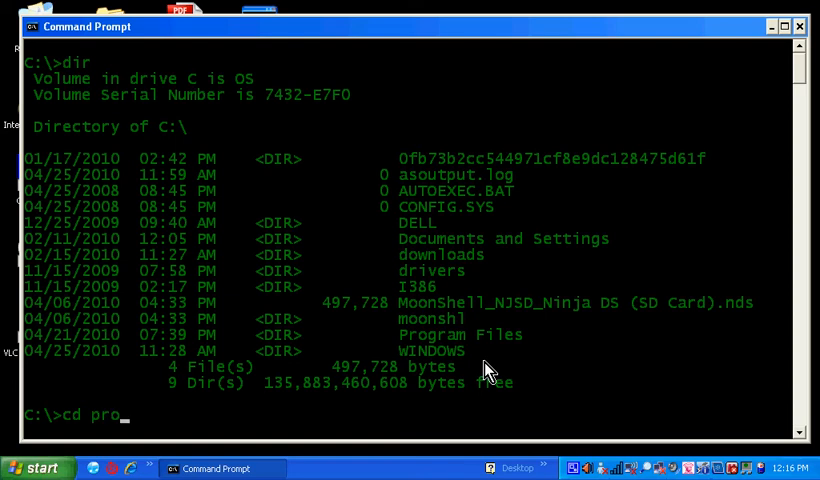
pyautogui.write('gram')
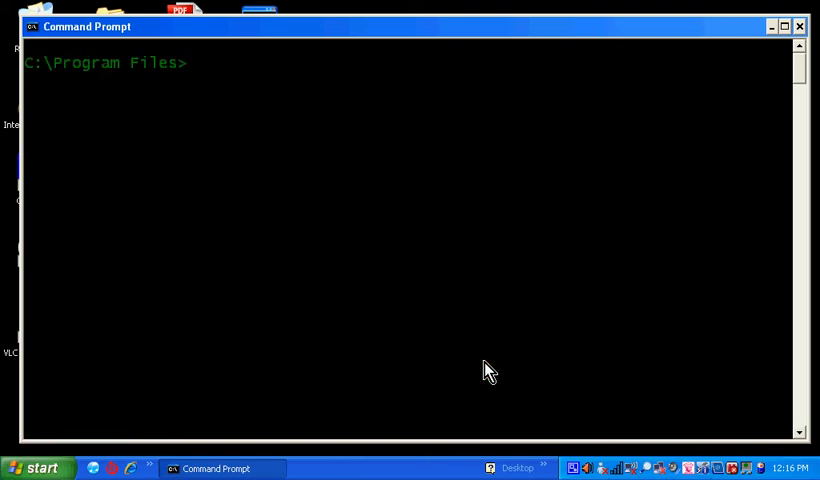
pyautogui.write('cls')
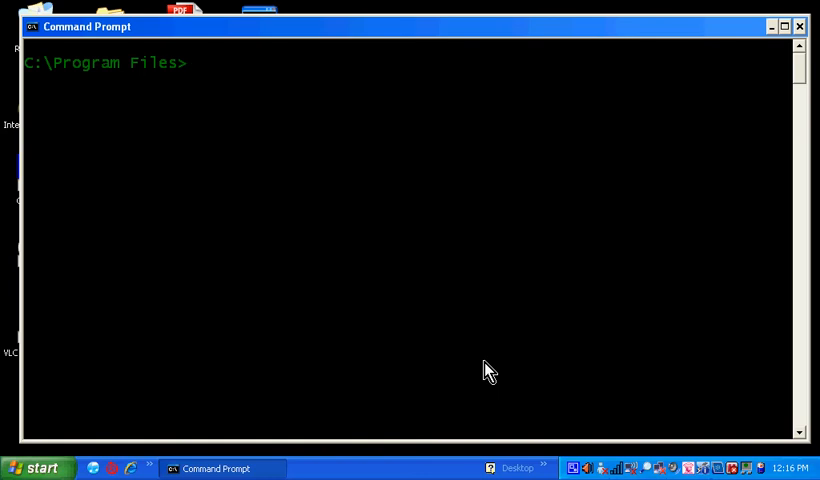
pyautogui.write('dir')
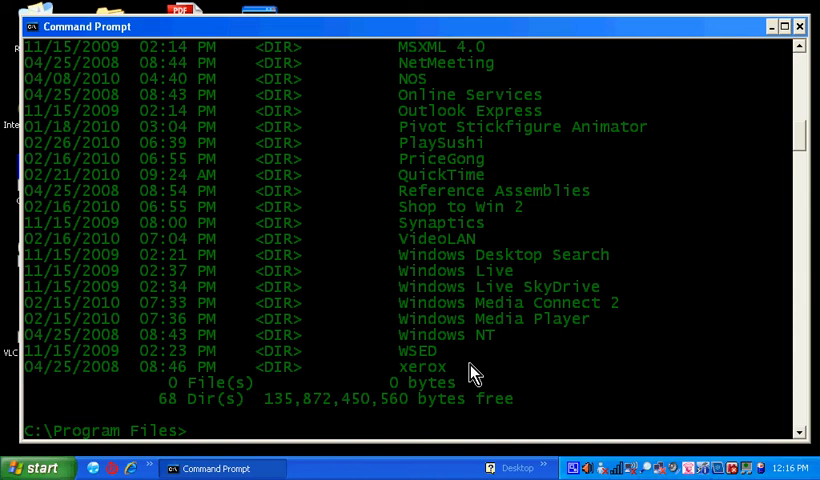
pyautogui.scroll(3)
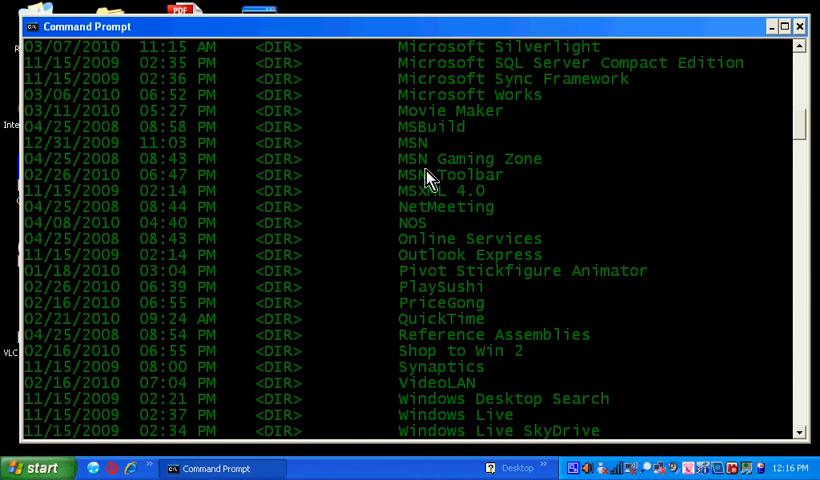
pyautogui.scroll(3)
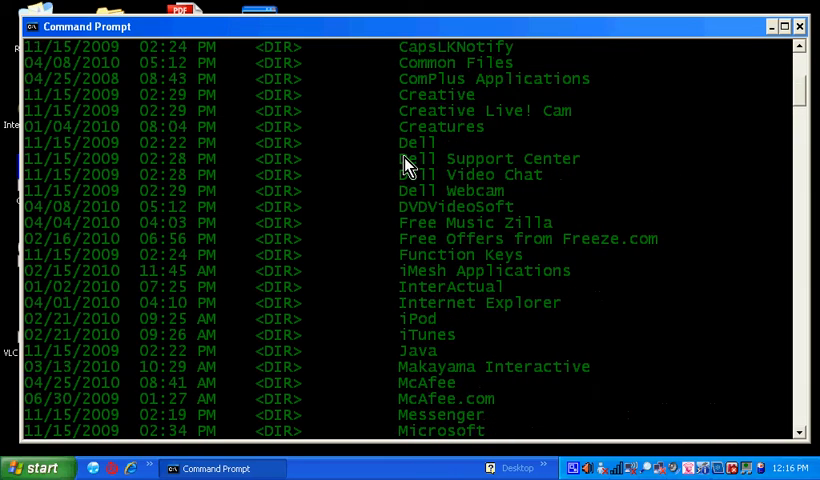
pyautogui.scroll(-3)
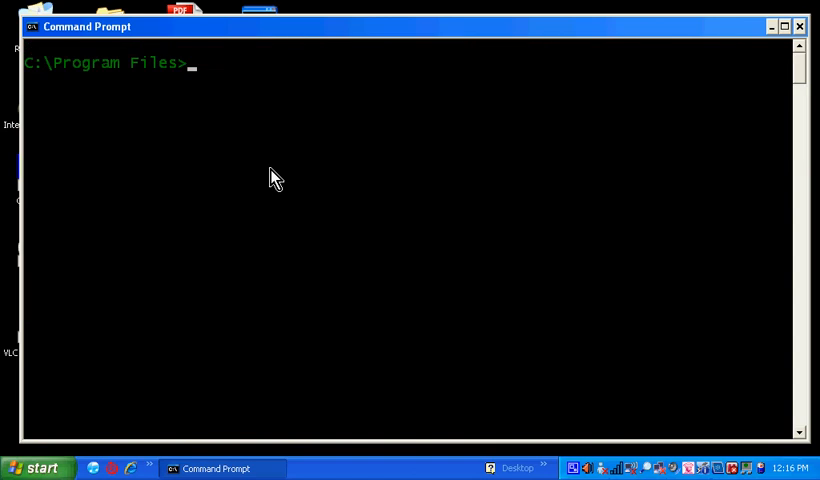
pyautogui.moveTo(296, 149)
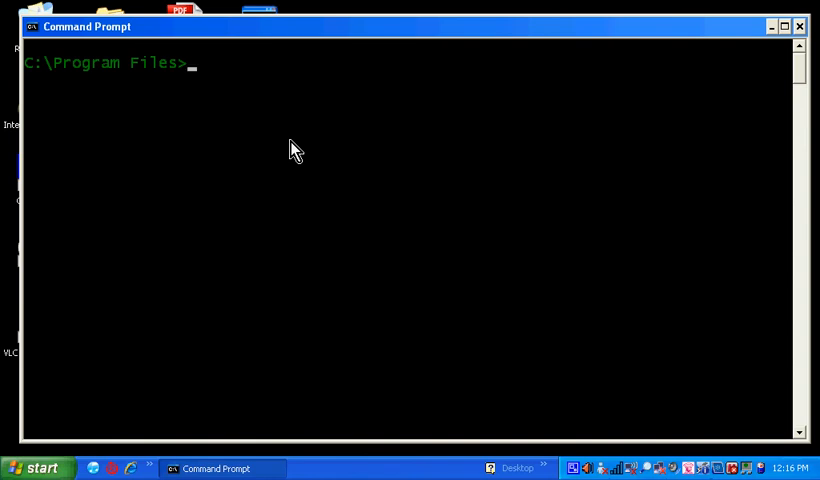
# Return to C:\ with cd.. and close the Command Prompt window.
pyautogui.write('cd..')
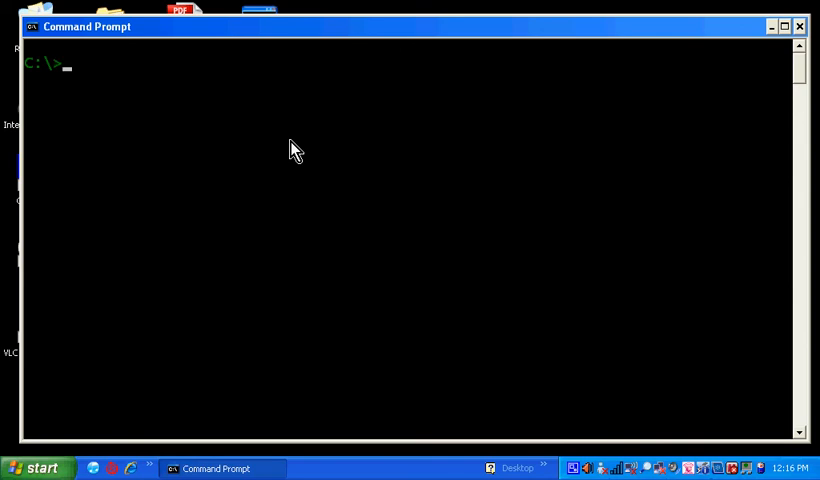
pyautogui.moveTo(779, 53)
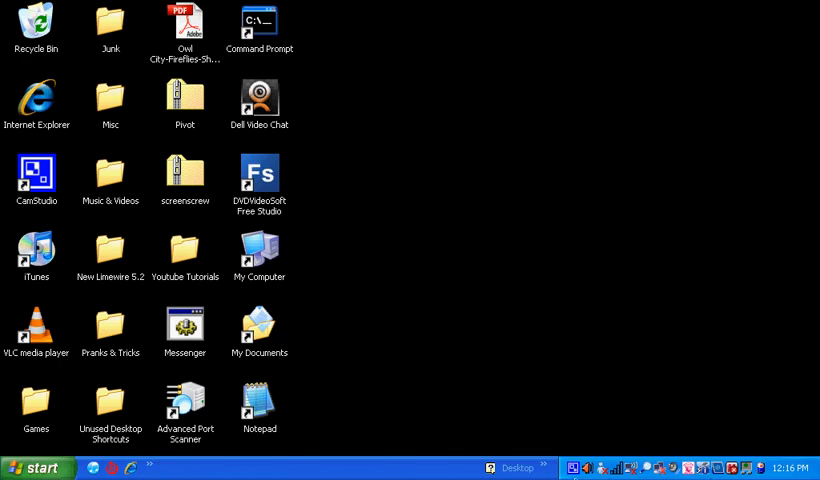
pyautogui.click(575, 467)
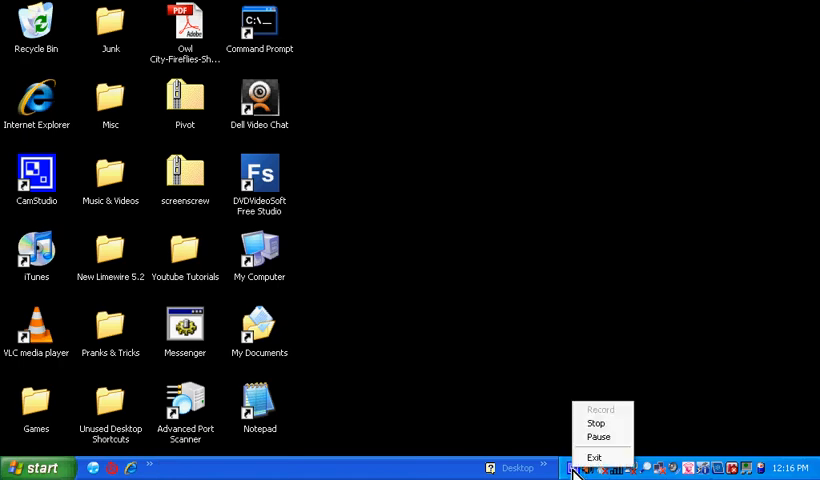